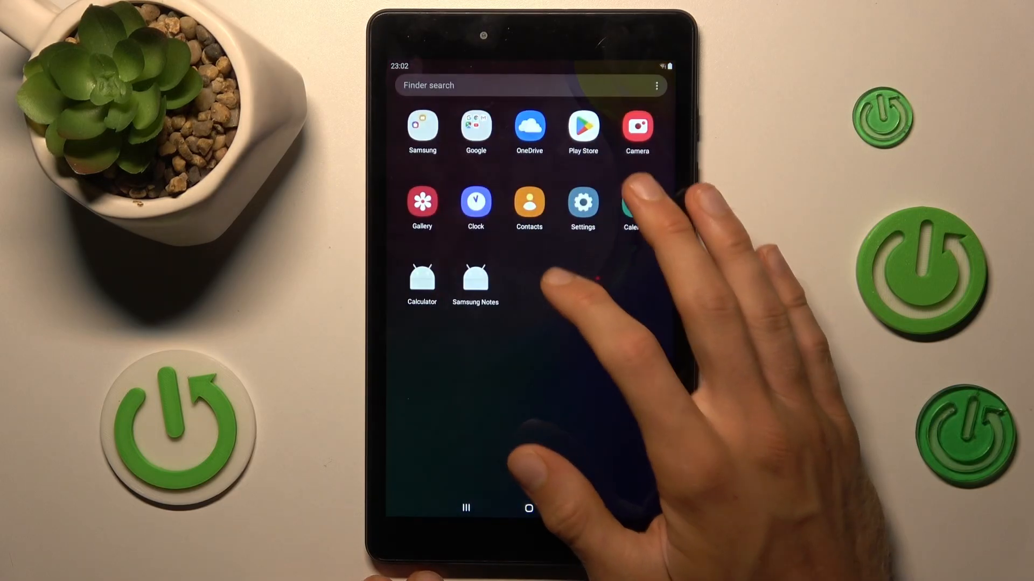
# - Launch the Settings app from the tablet's app drawer
pyautogui.click(581, 201)
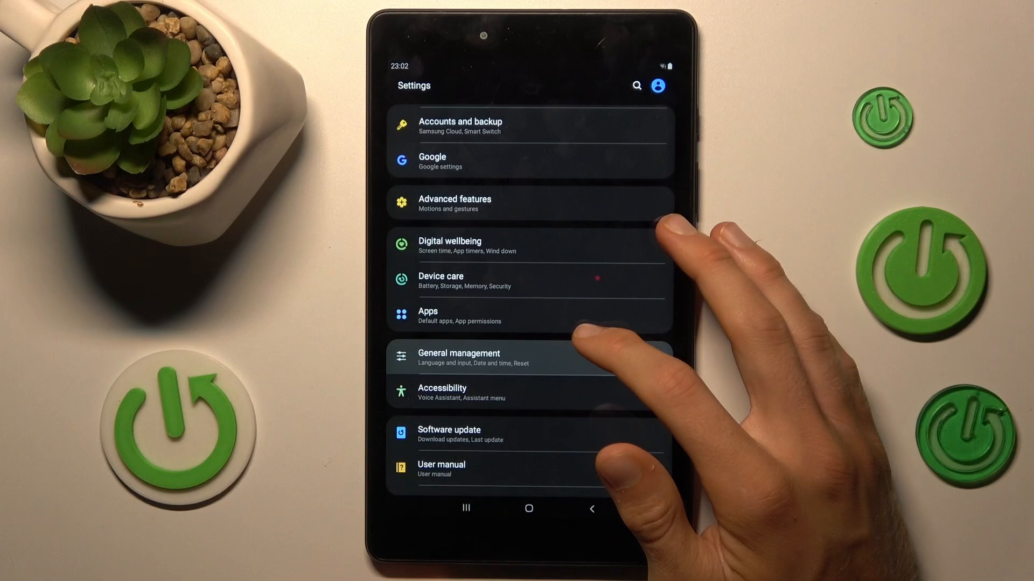
# - Switch on Automatic date and time under General management > Date and time
pyautogui.click(458, 358)
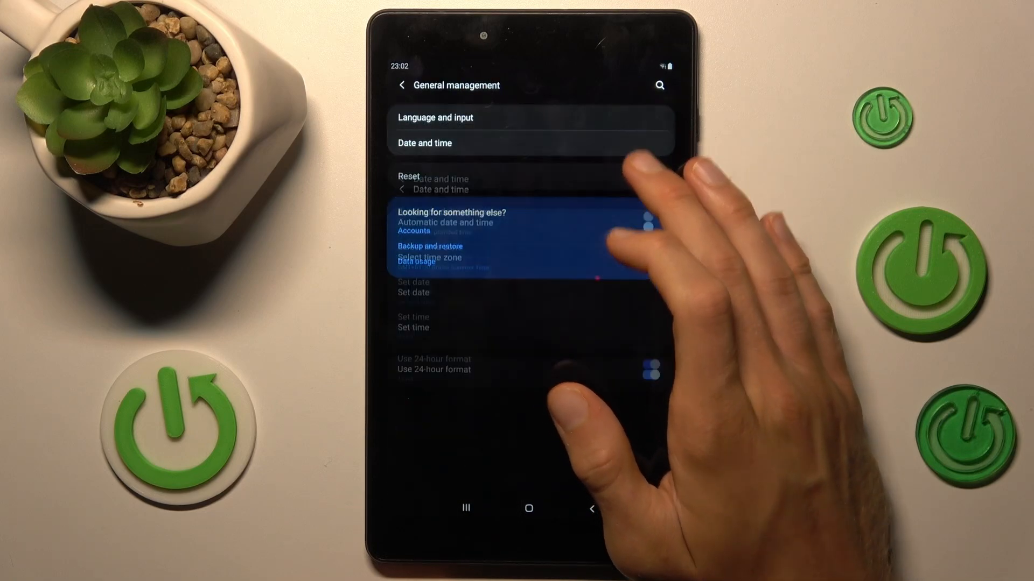
pyautogui.click(425, 143)
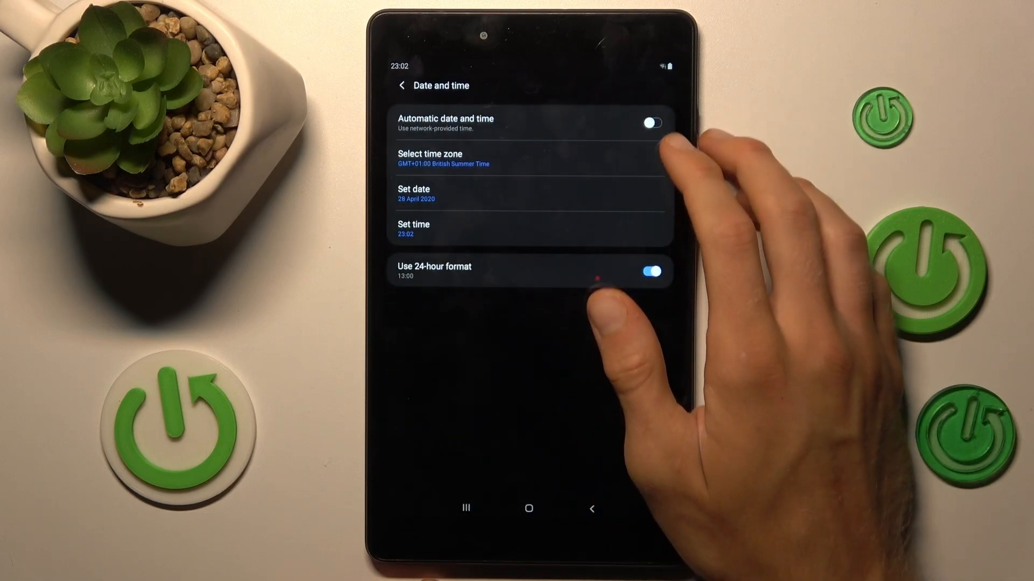
pyautogui.click(652, 123)
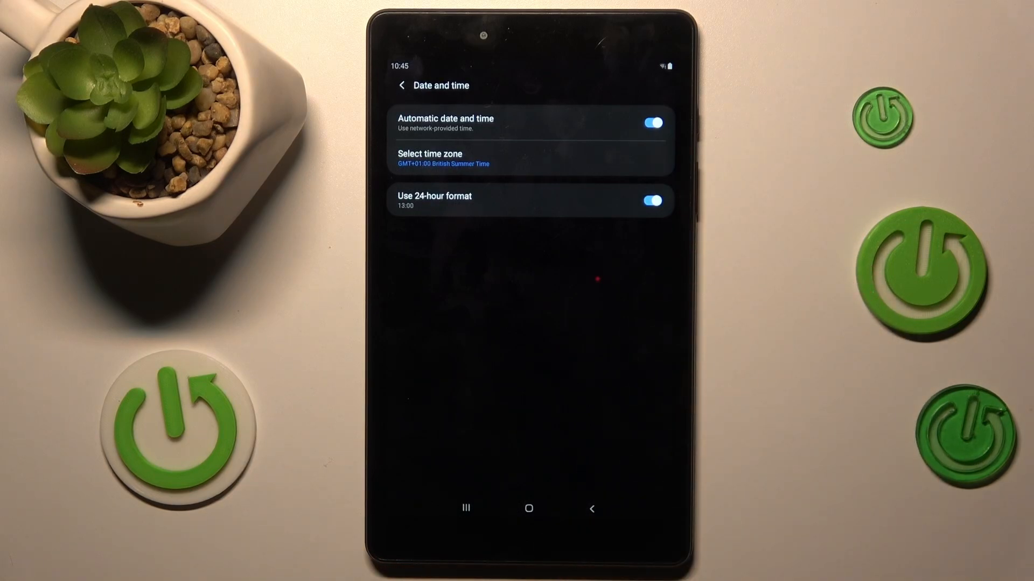
# - Return to the home screen and reopen Chrome on the certificate error page
pyautogui.click(528, 509)
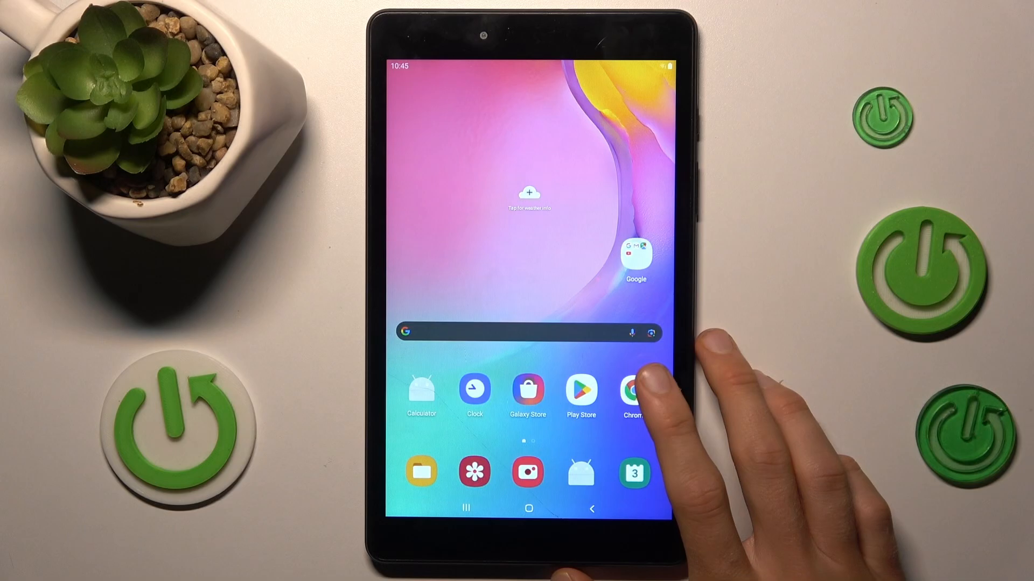
pyautogui.click(634, 388)
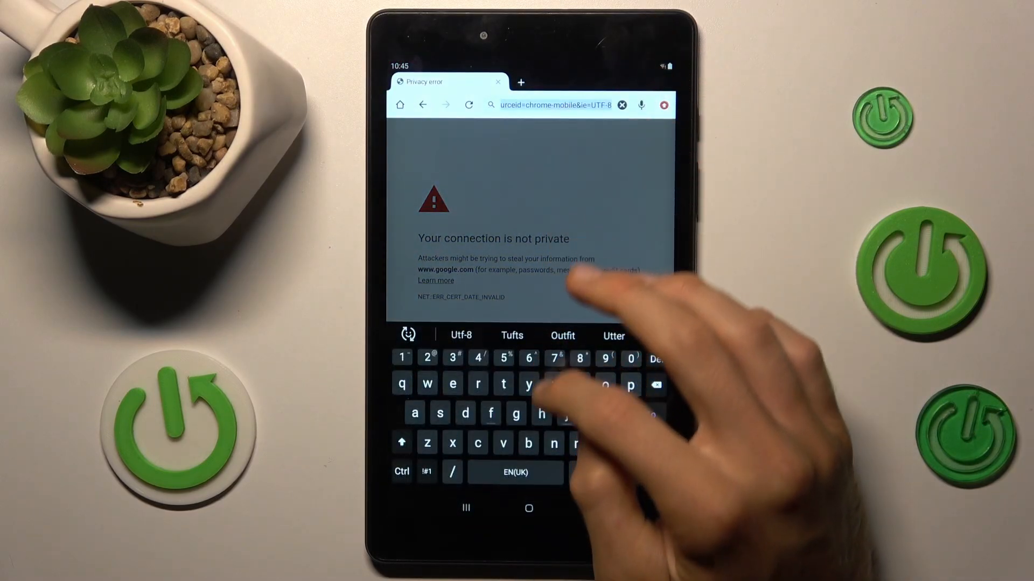